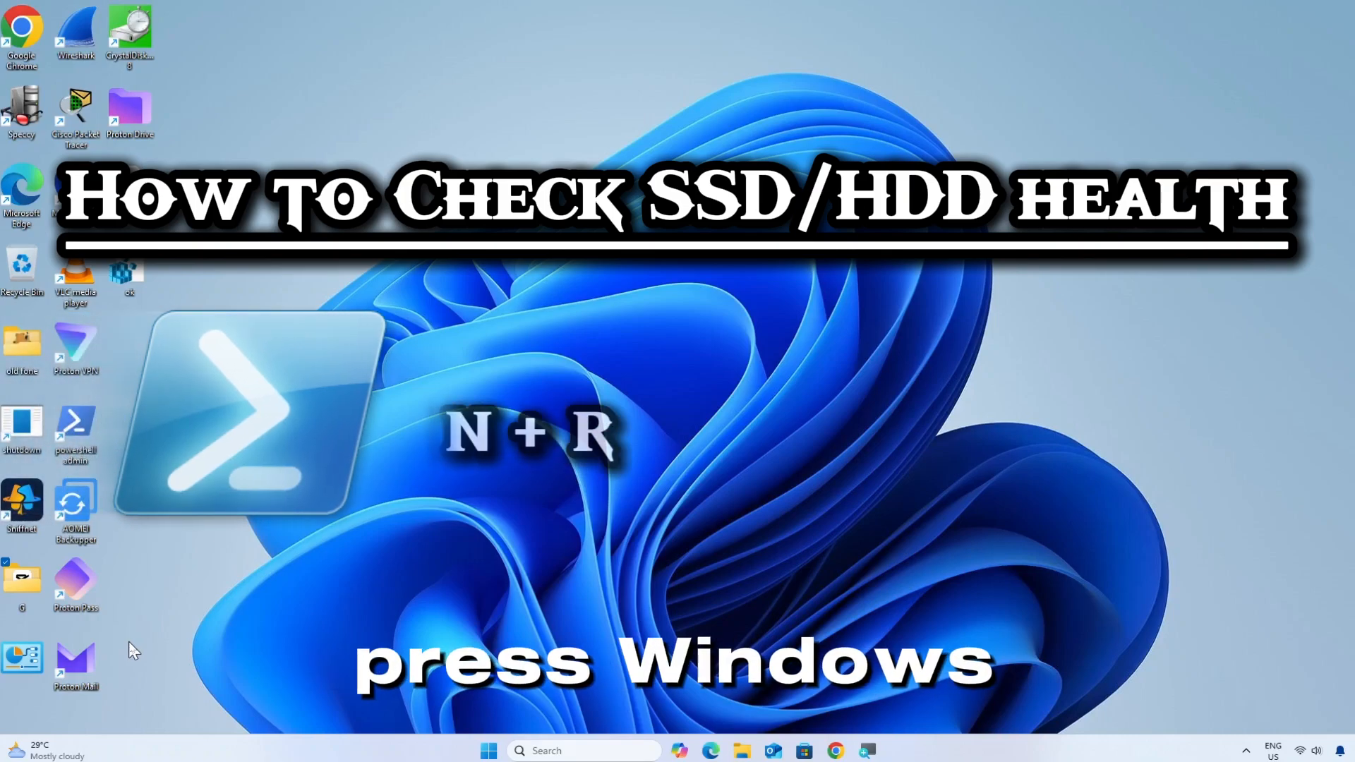
Launch Windows PowerShell from the Run dialog
{"action": "key", "text": "Win+r"}
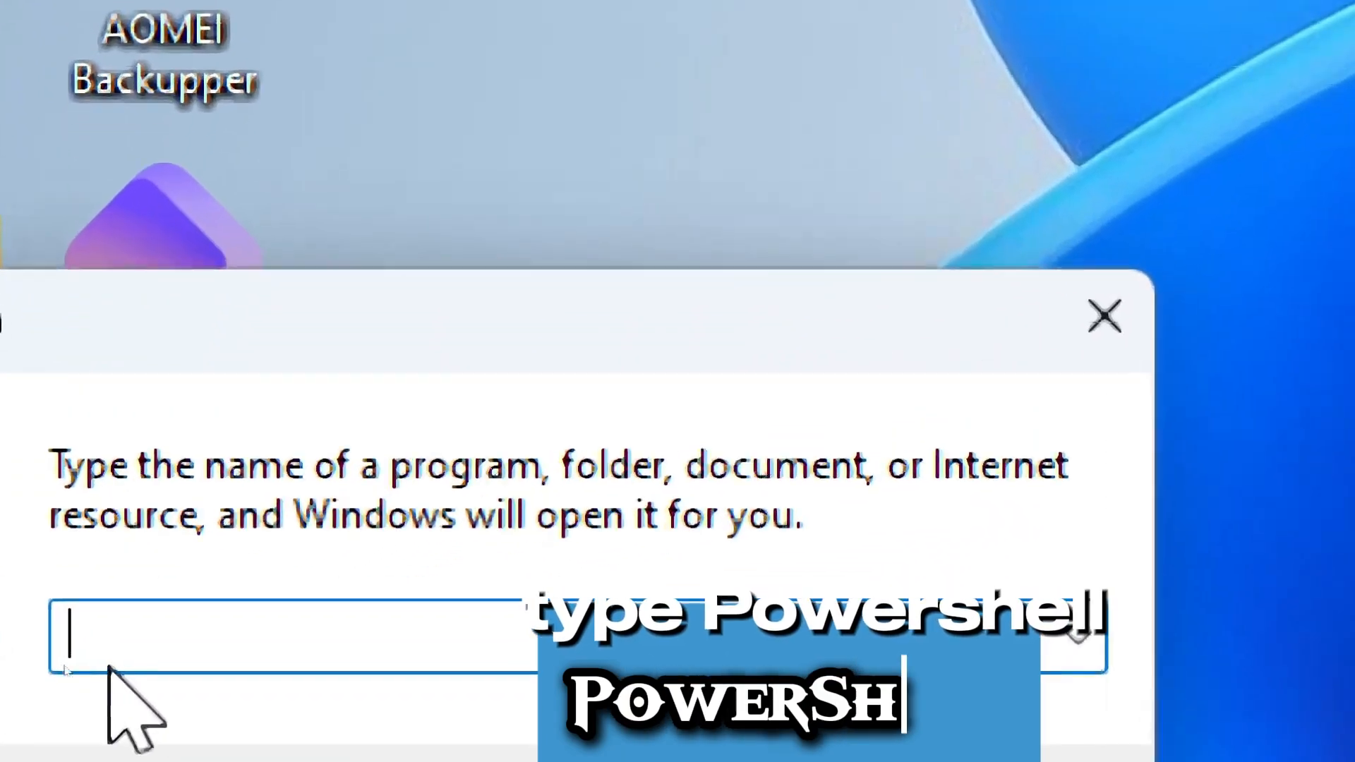
{"action": "type", "text": "PowerSh"}
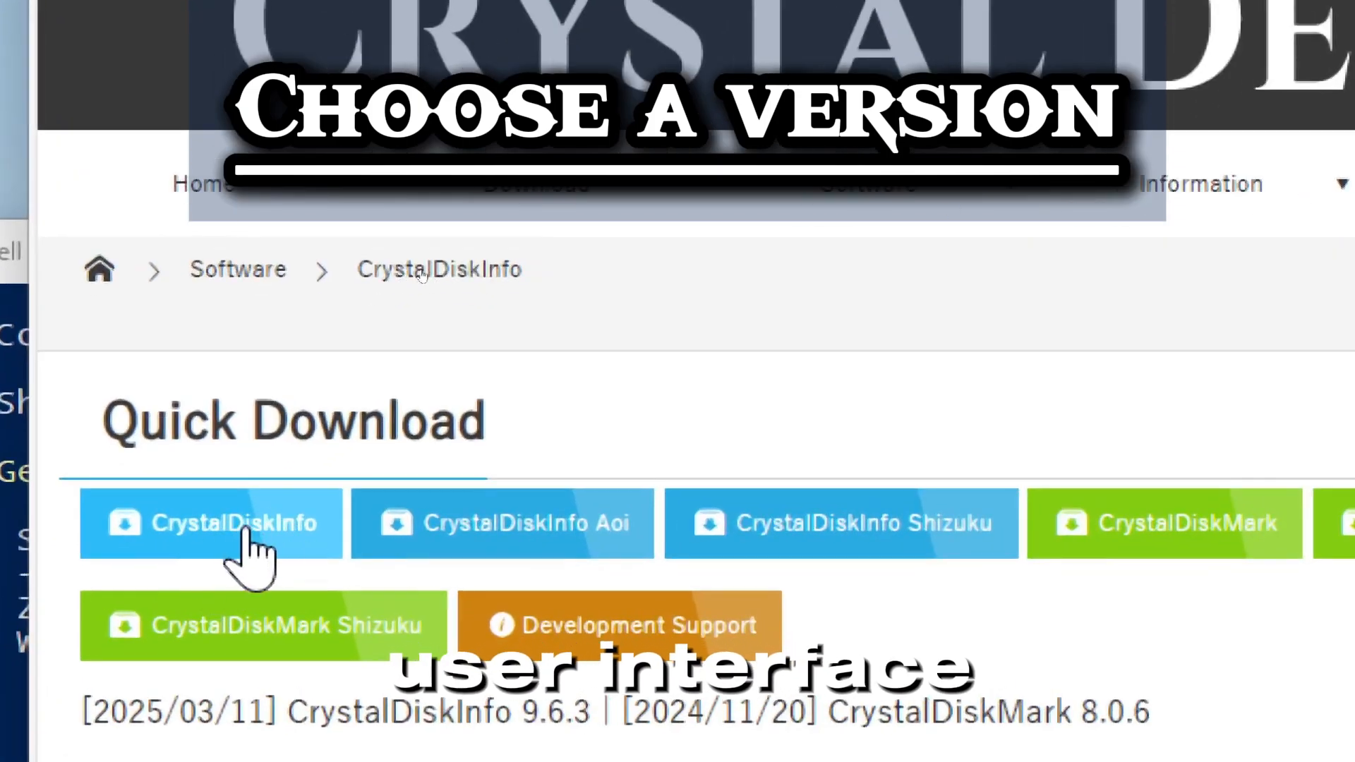
{"action": "mouse_move", "coordinate": [526, 570]}
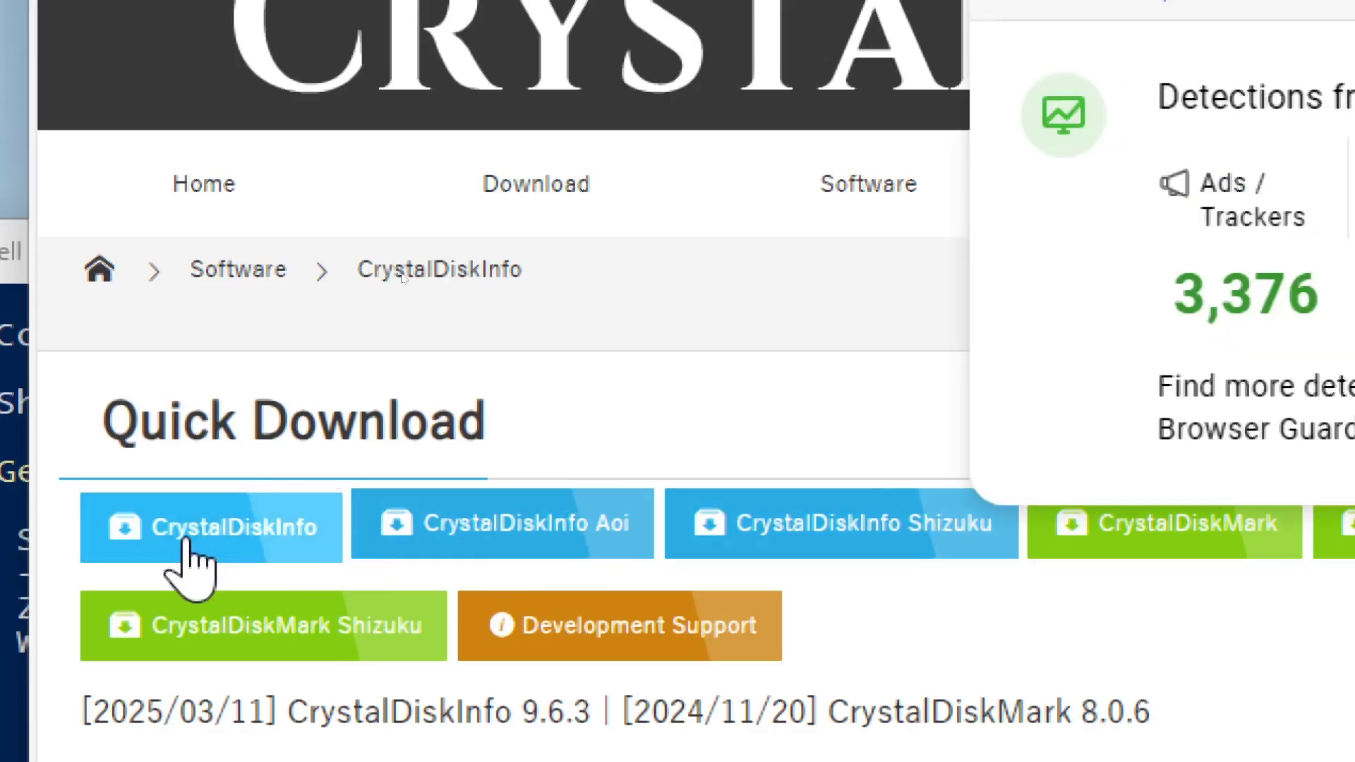
Download the standard CrystalDiskInfo 9.6.3 installer from the Crystal Dew World page
{"action": "left_click", "coordinate": [210, 526]}
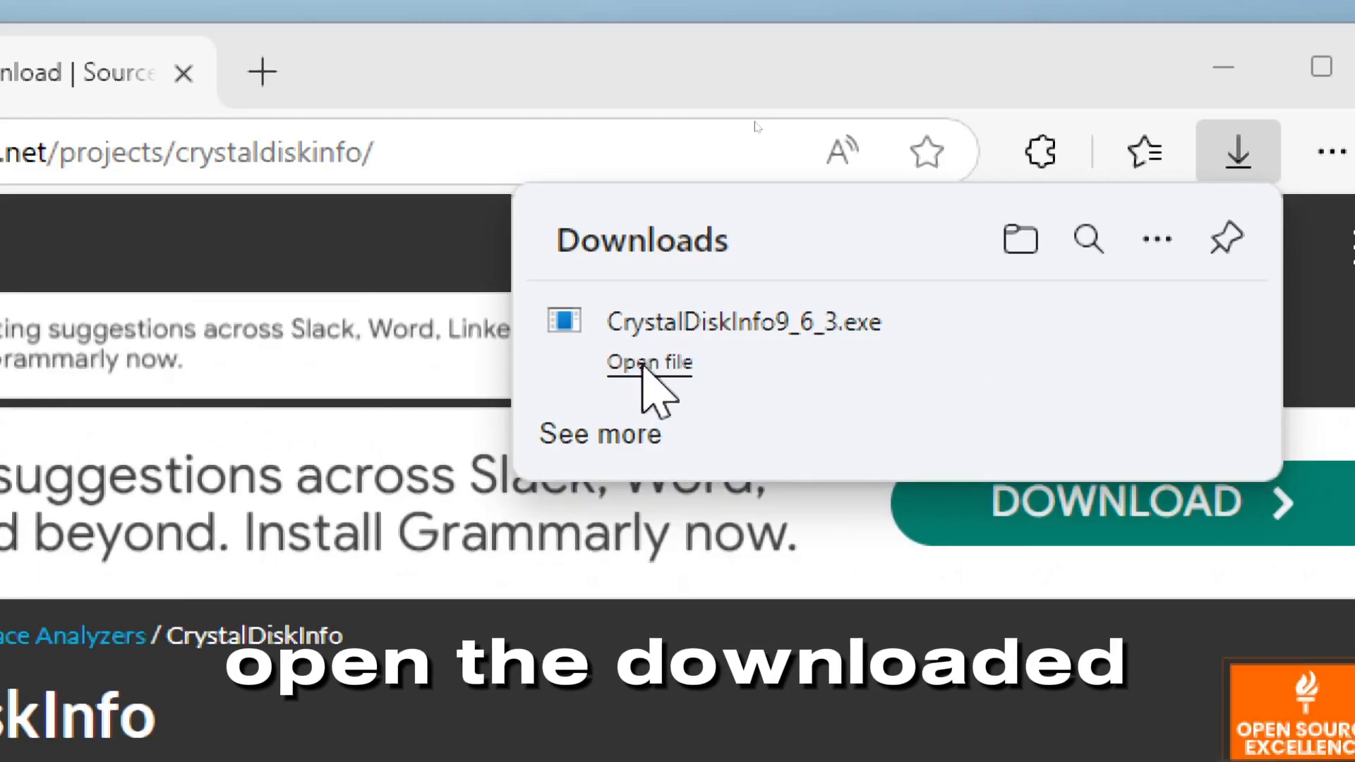
Run CrystalDiskInfo9_6_3.exe, accept the license and keep default folders with a desktop shortcut
{"action": "left_click", "coordinate": [650, 362]}
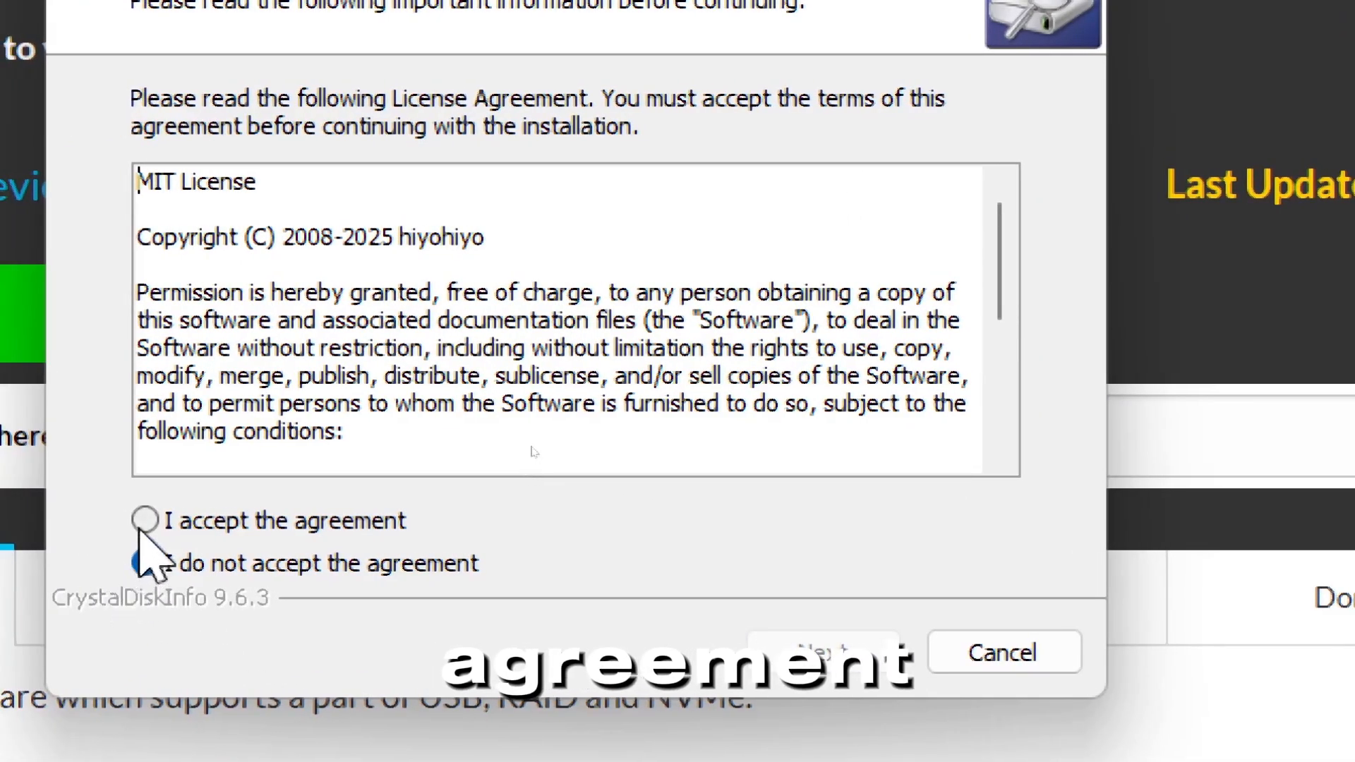
{"action": "left_click", "coordinate": [144, 521]}
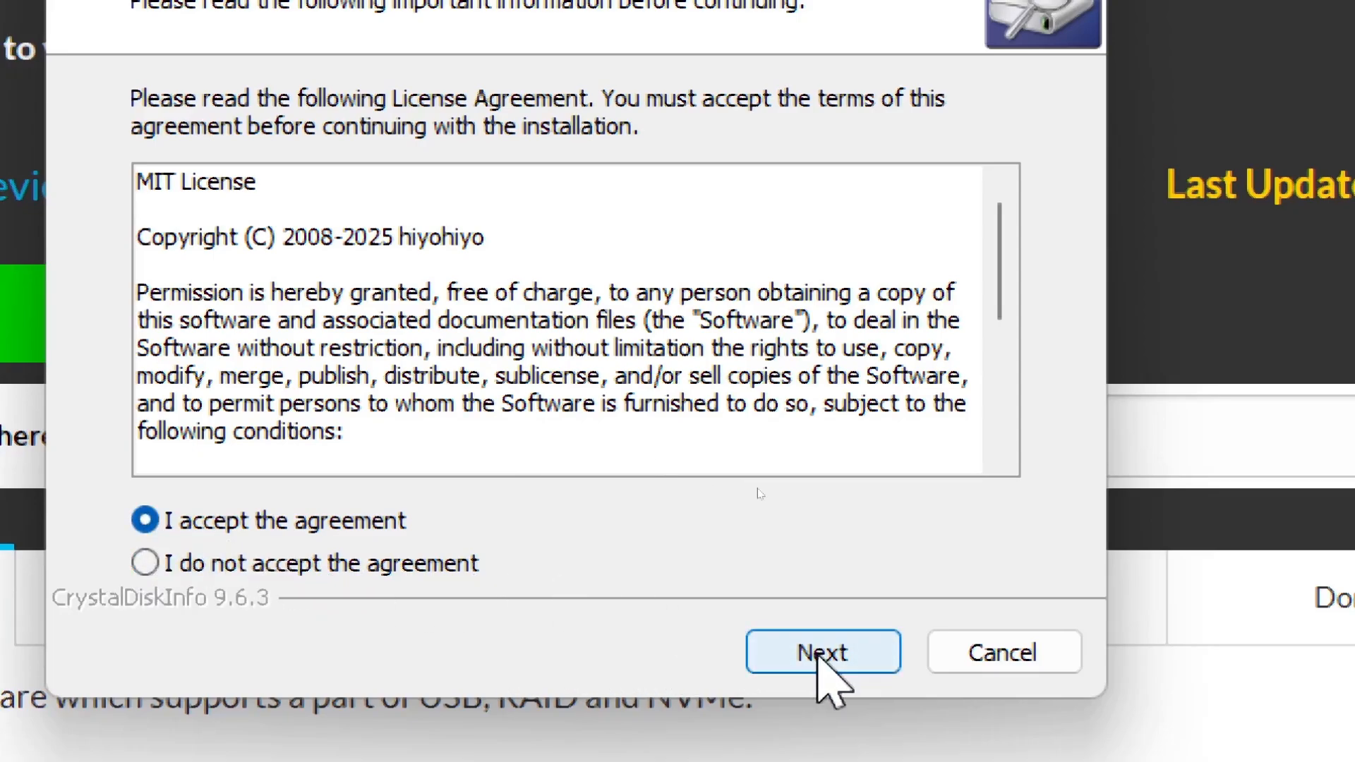
{"action": "left_click", "coordinate": [821, 652]}
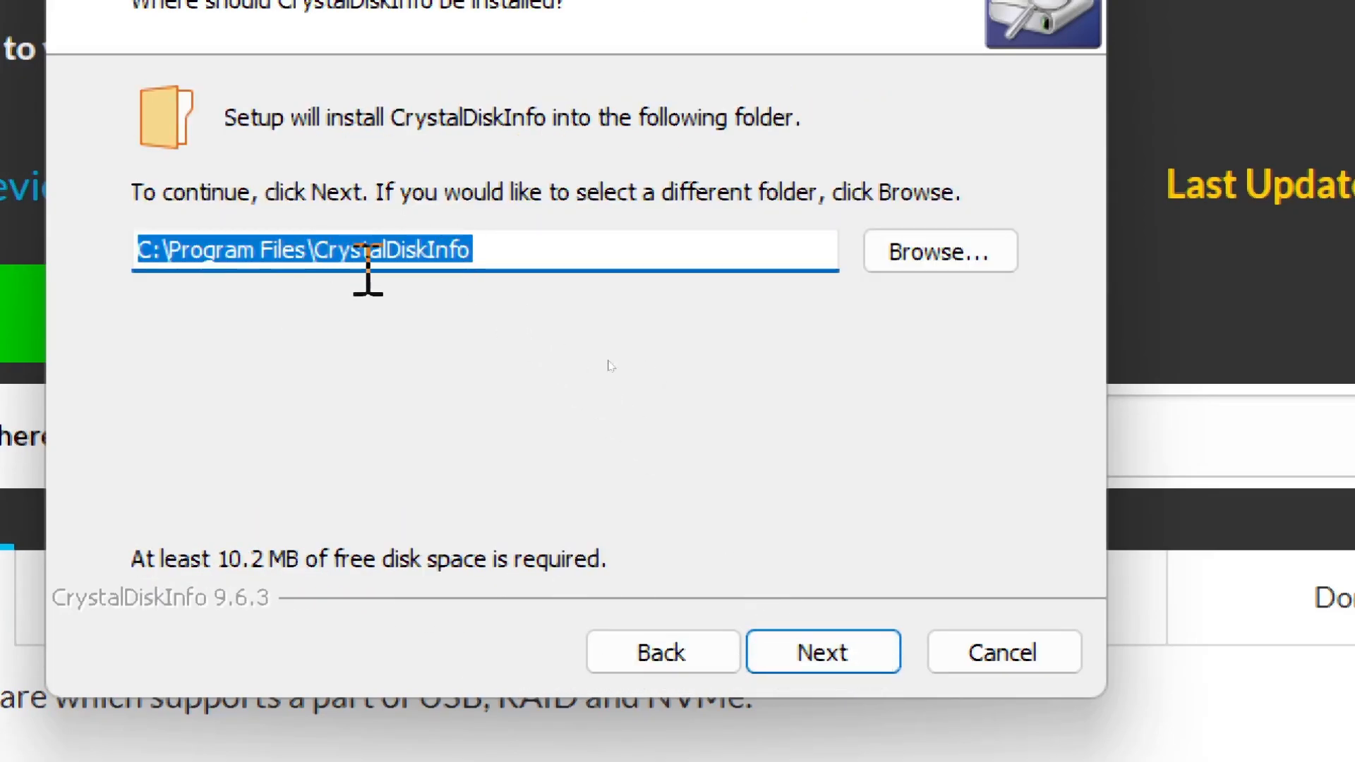
{"action": "left_click", "coordinate": [822, 651]}
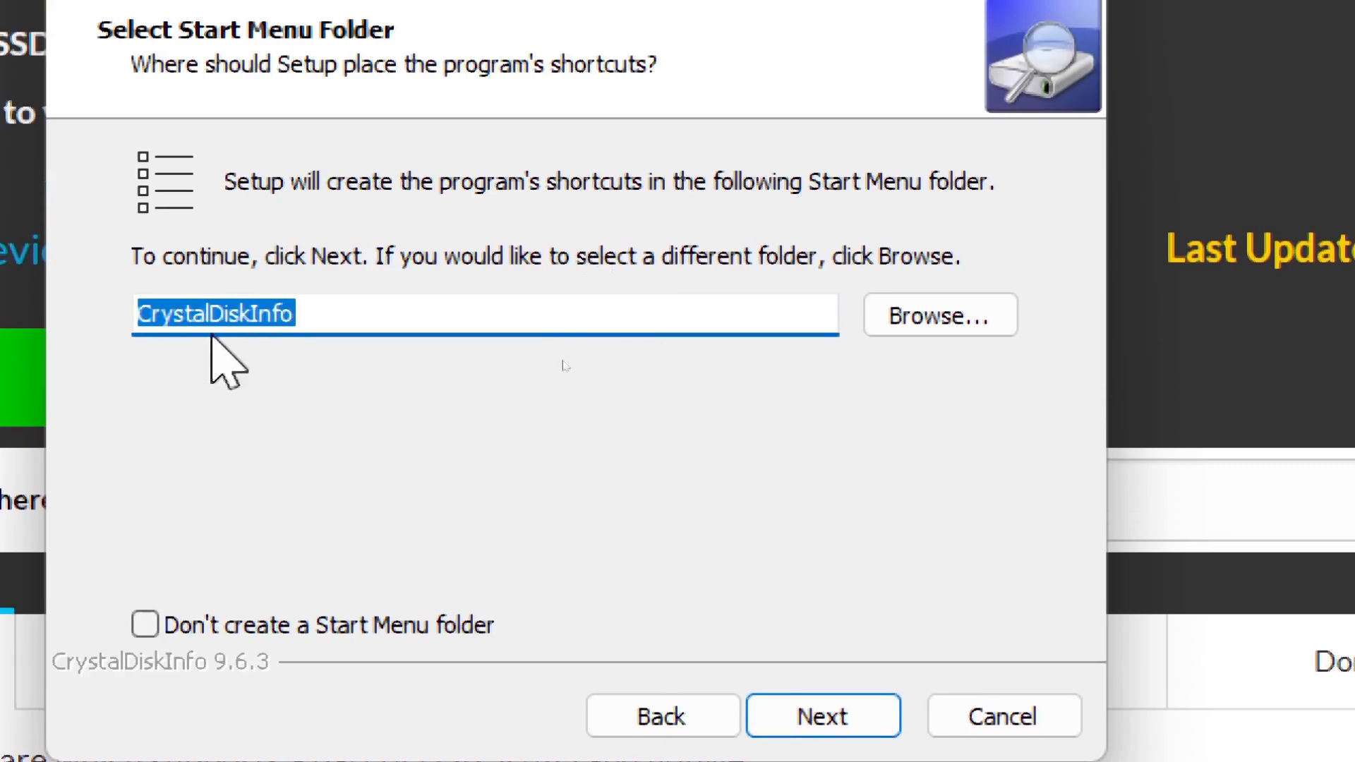
{"action": "left_click", "coordinate": [822, 716]}
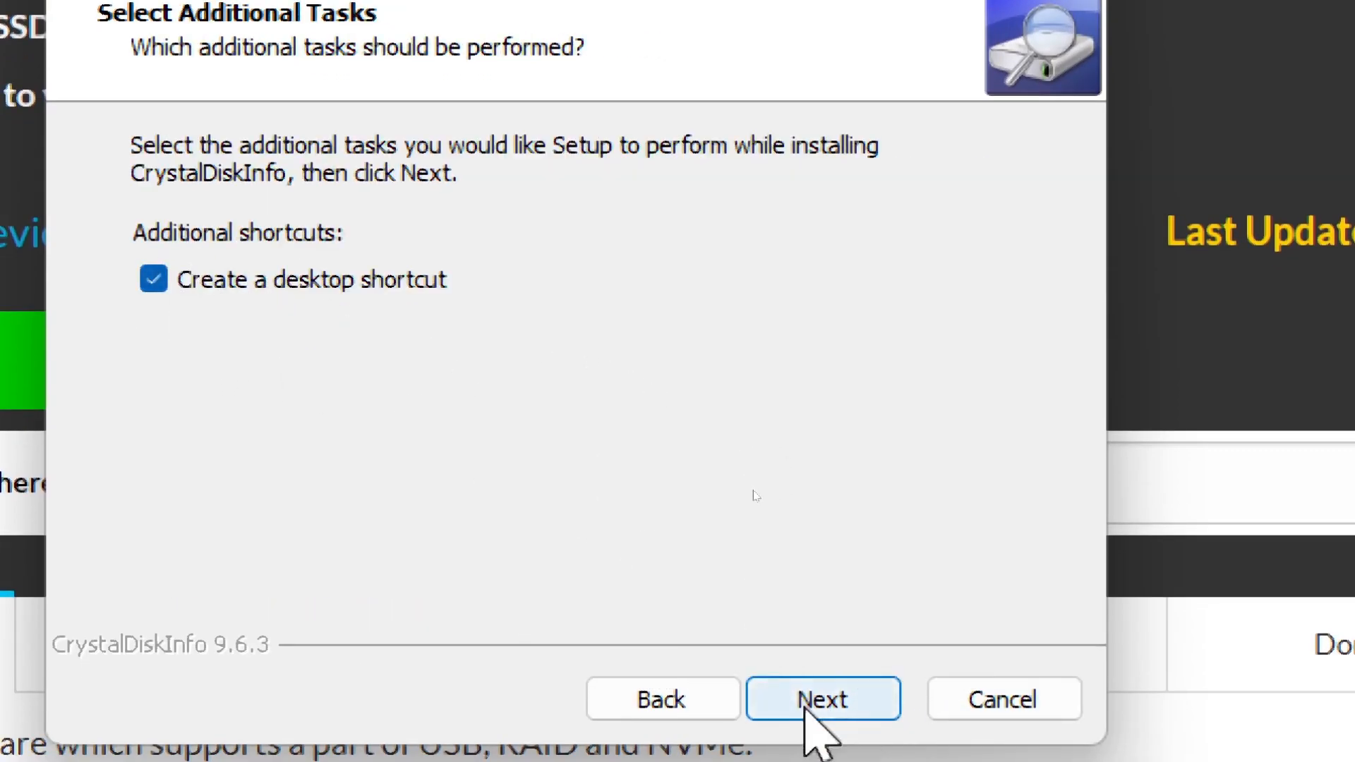
{"action": "left_click", "coordinate": [822, 699]}
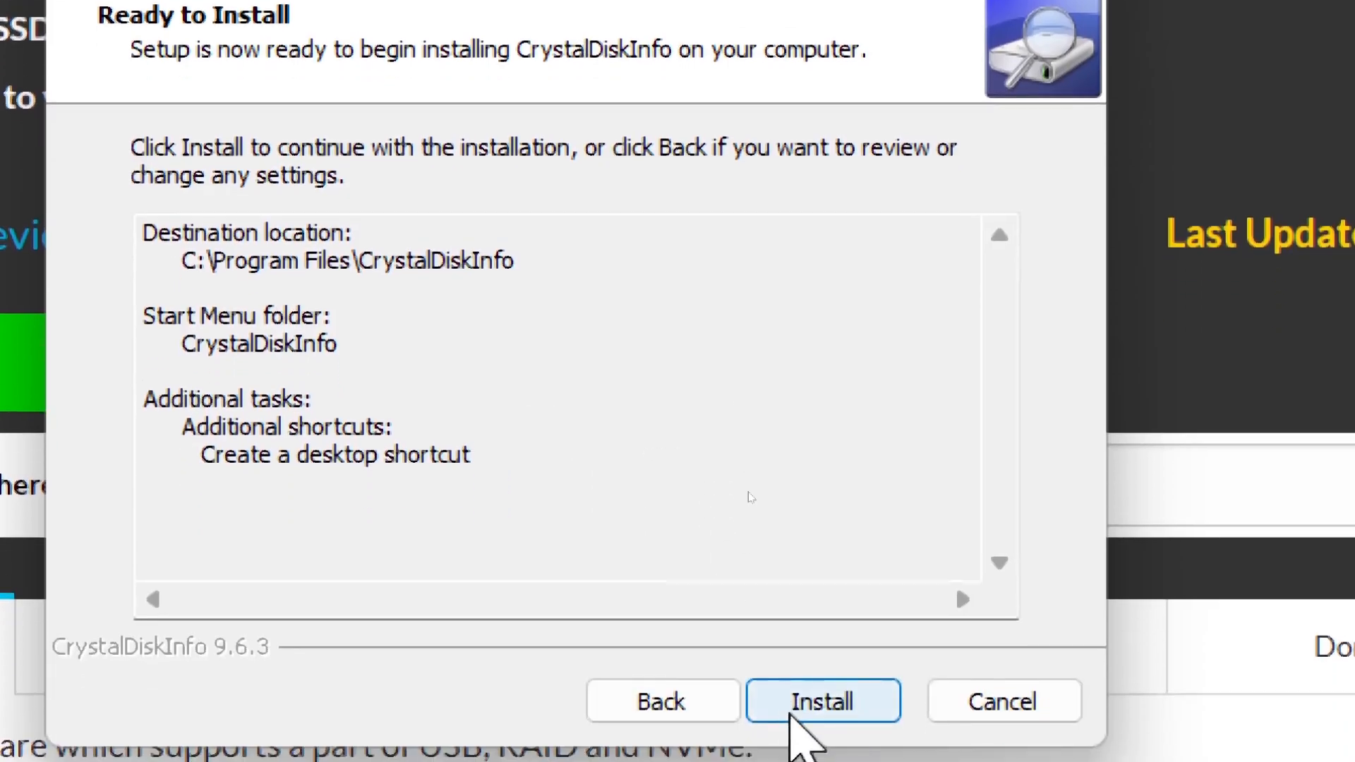
Install CrystalDiskInfo, then finish setup with the app launched
{"action": "left_click", "coordinate": [822, 702]}
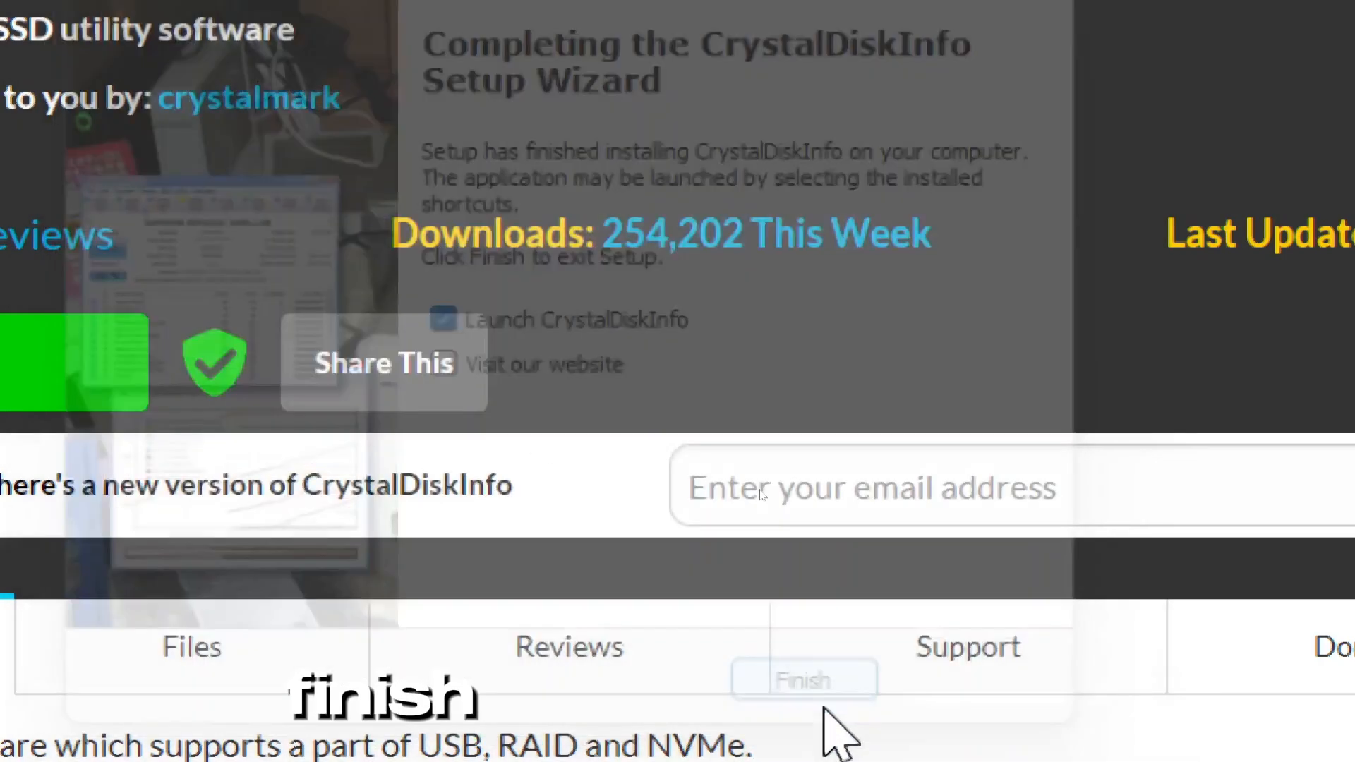
{"action": "left_click", "coordinate": [802, 679]}
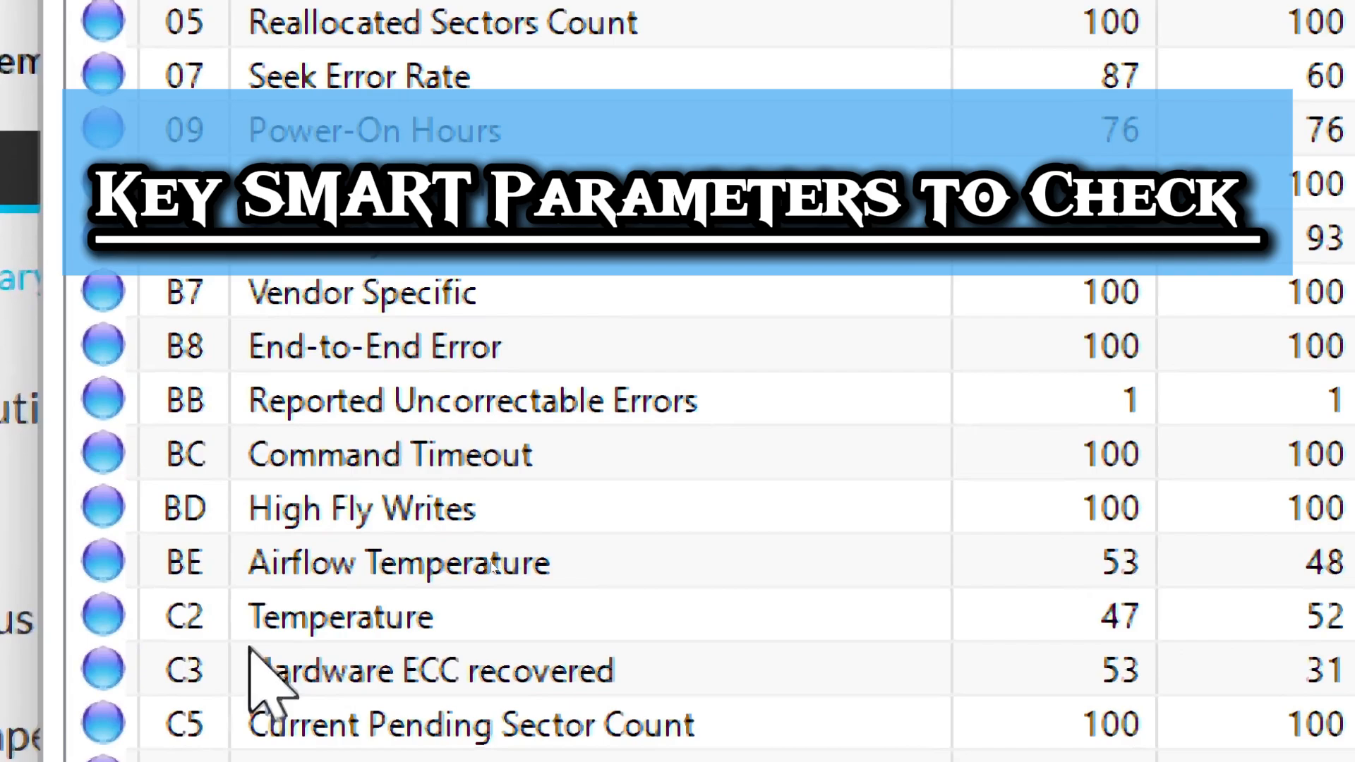
{"action": "left_click", "coordinate": [346, 617]}
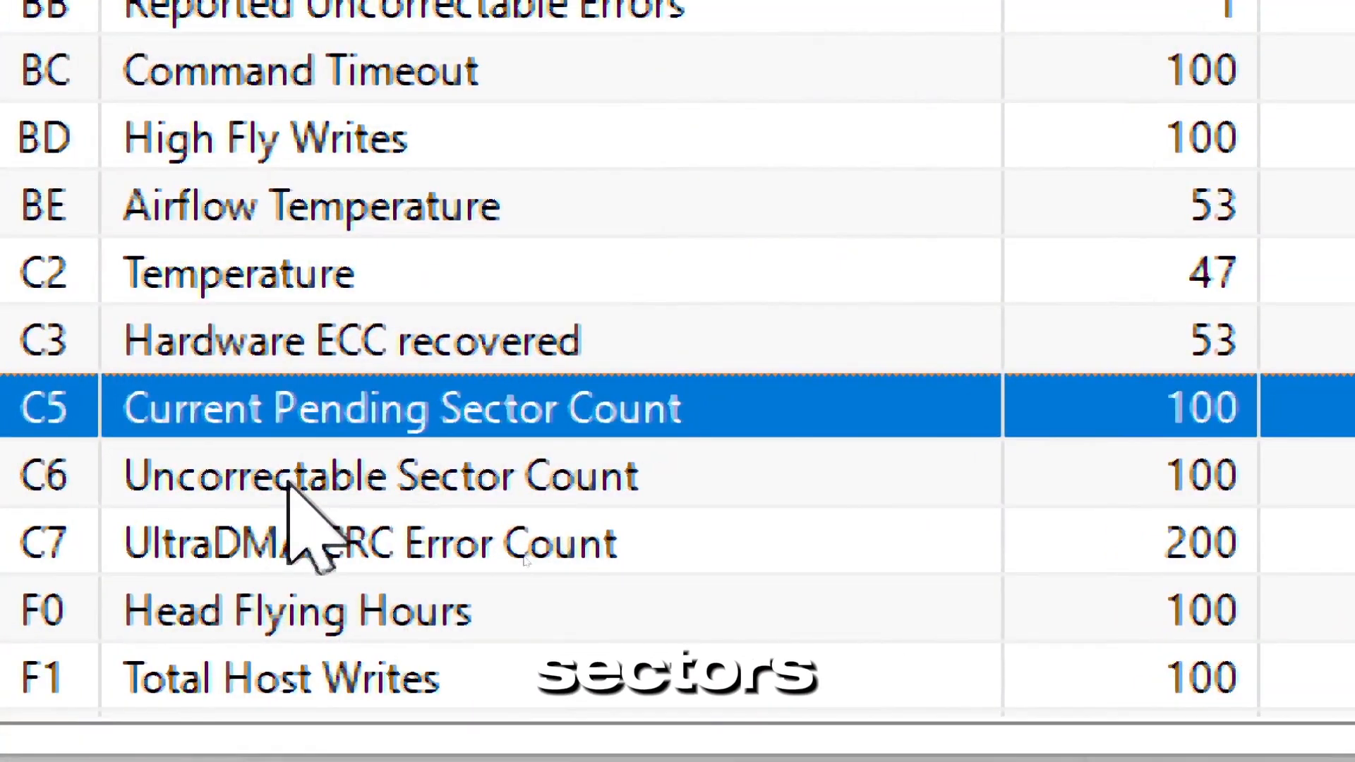
{"action": "left_click", "coordinate": [380, 475]}
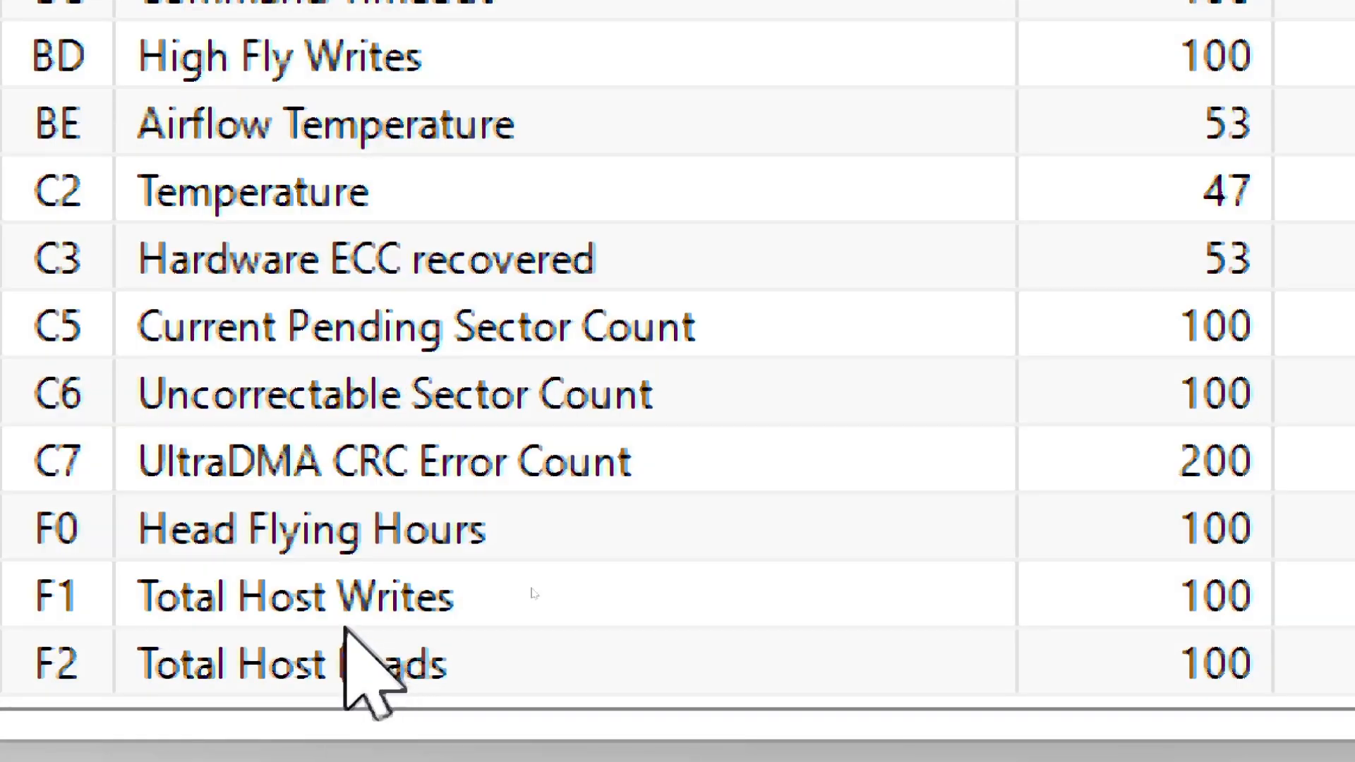
{"action": "left_click", "coordinate": [294, 594]}
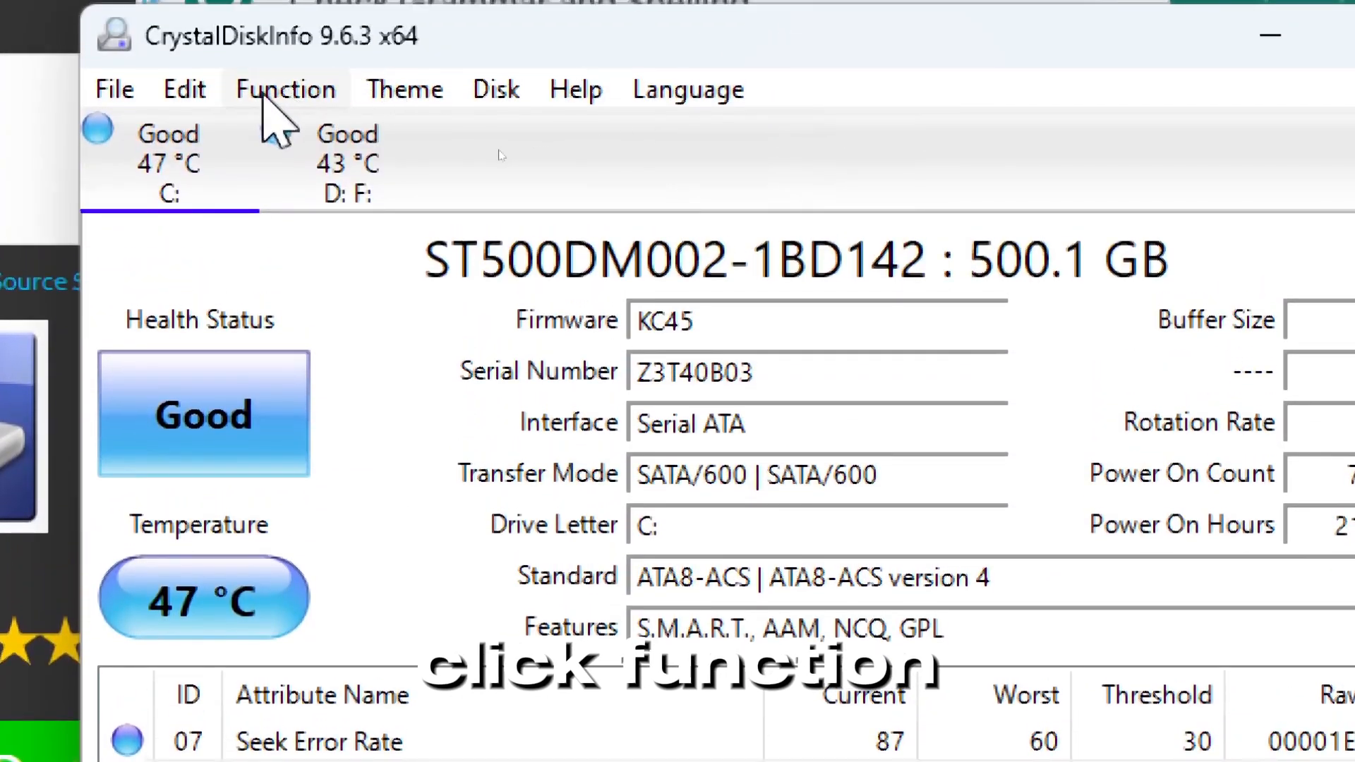
Bring up the Alarm - Temperature settings for drive C: via Function > Advanced Feature
{"action": "left_click", "coordinate": [284, 88]}
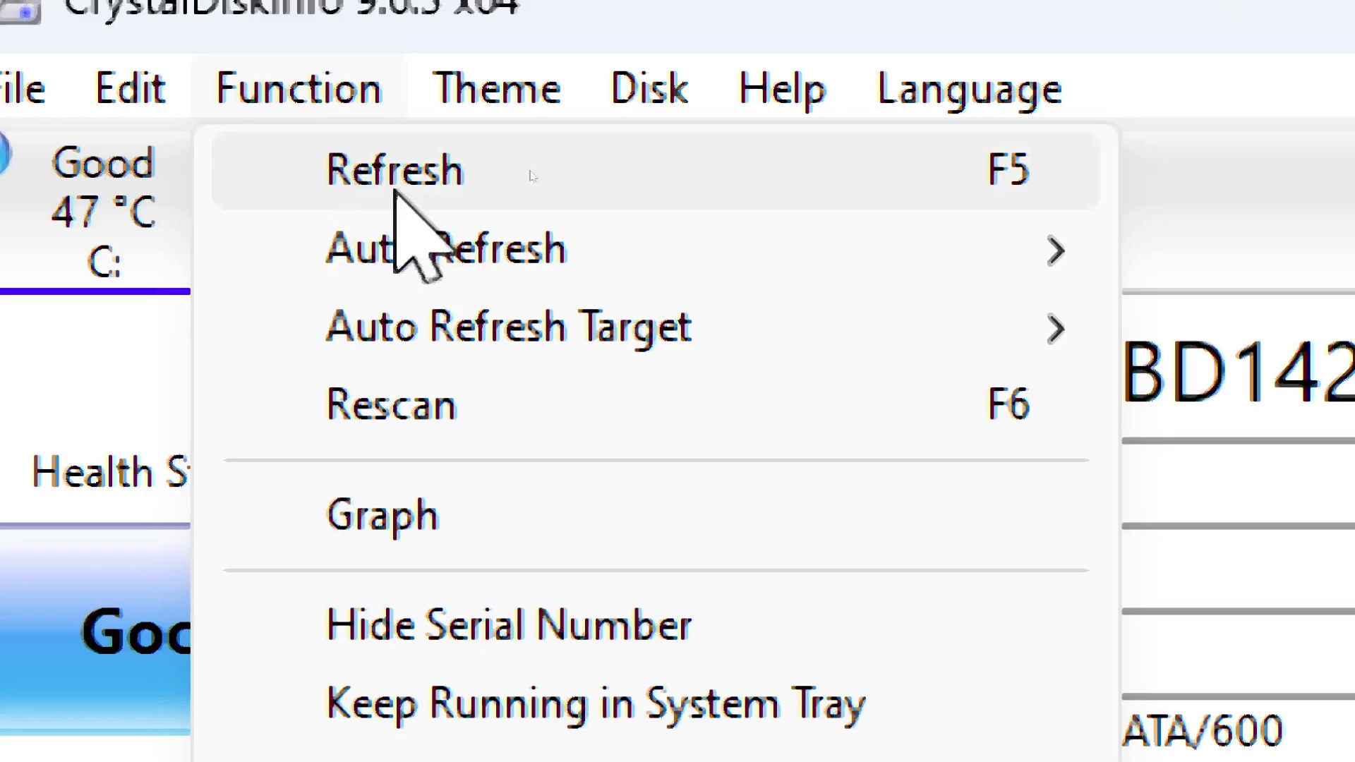
{"action": "mouse_move", "coordinate": [398, 412]}
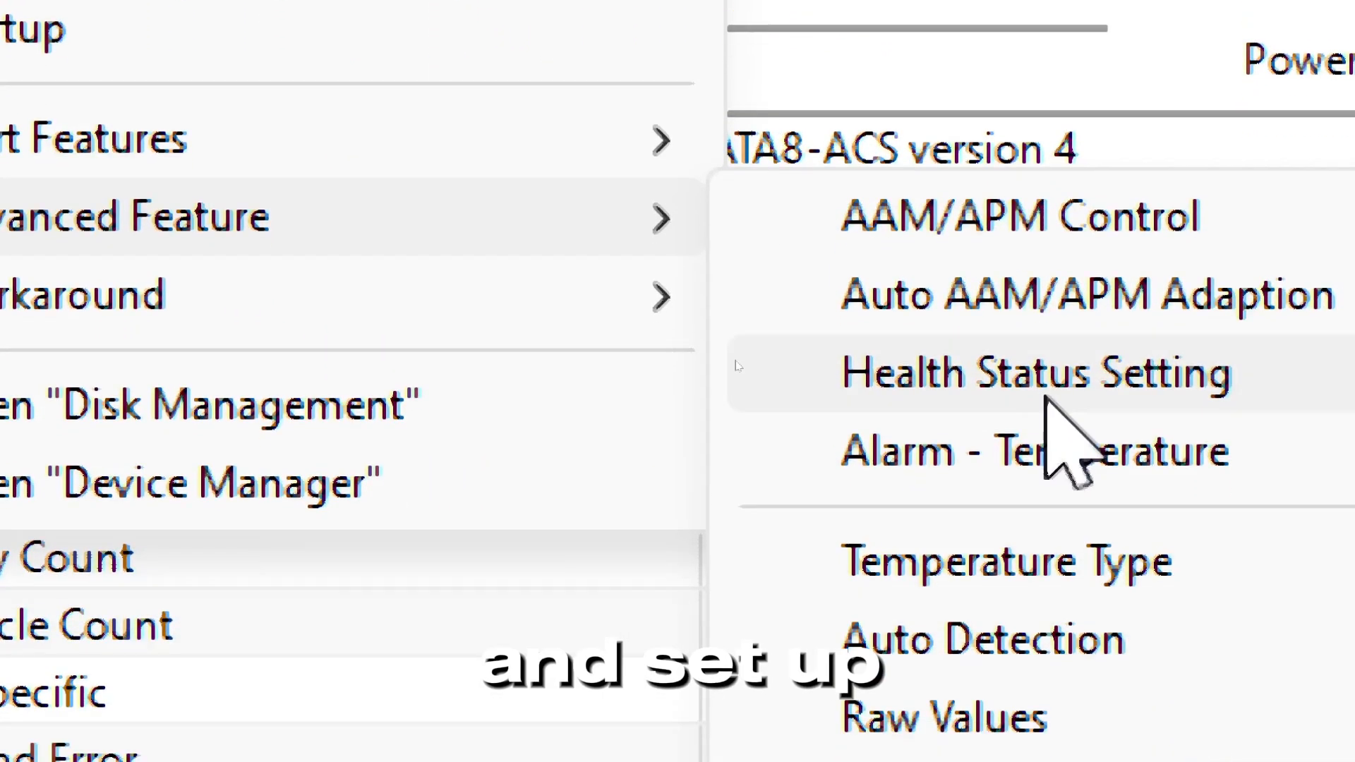
{"action": "left_click", "coordinate": [1025, 451]}
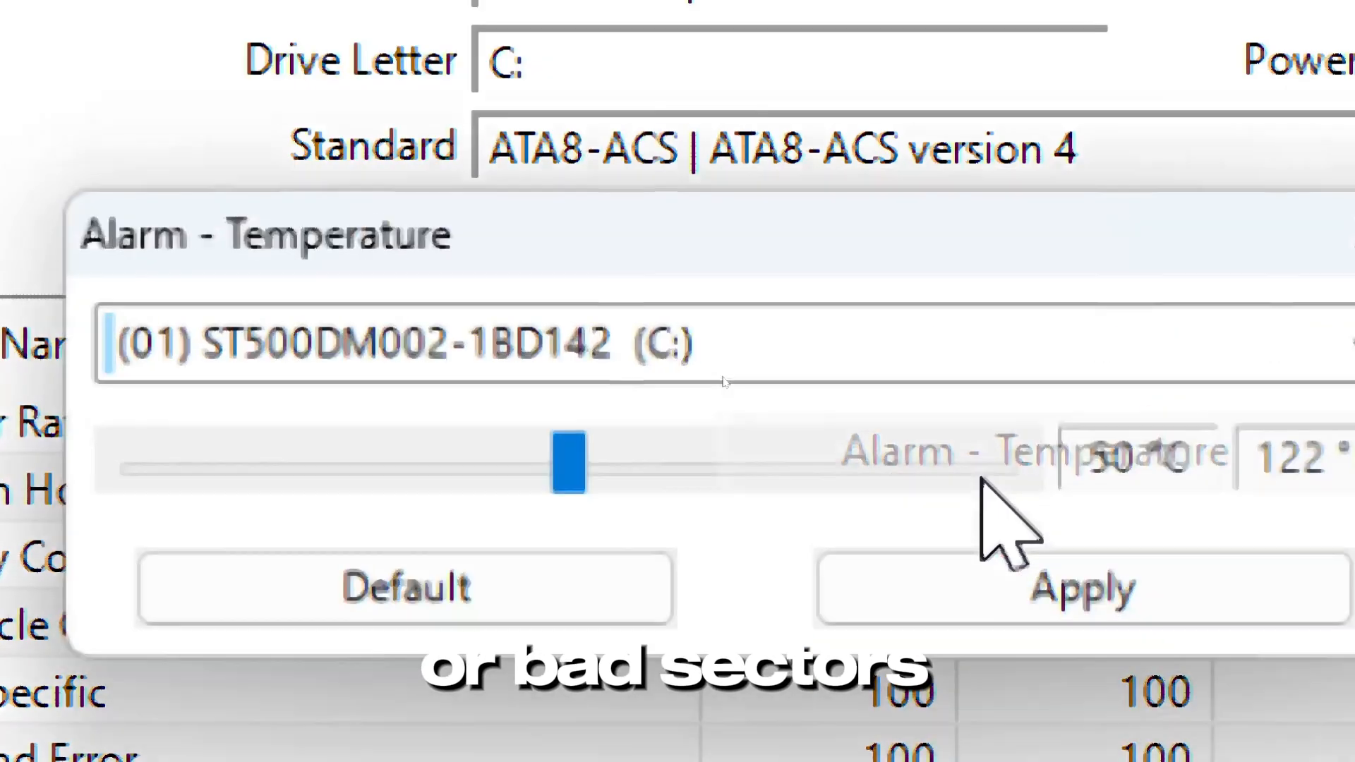